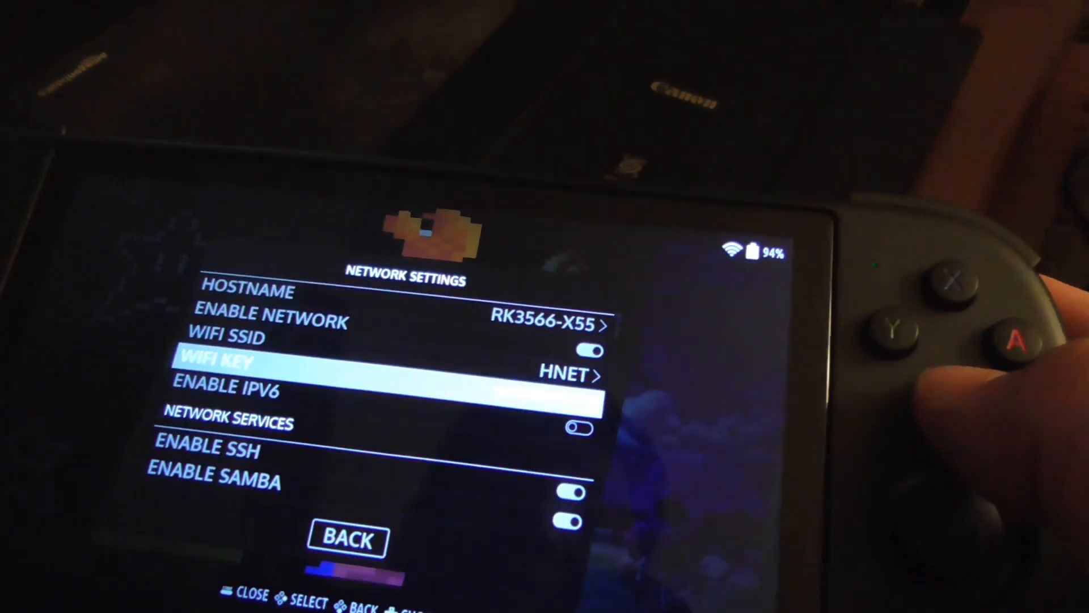
scroll("down", 3)
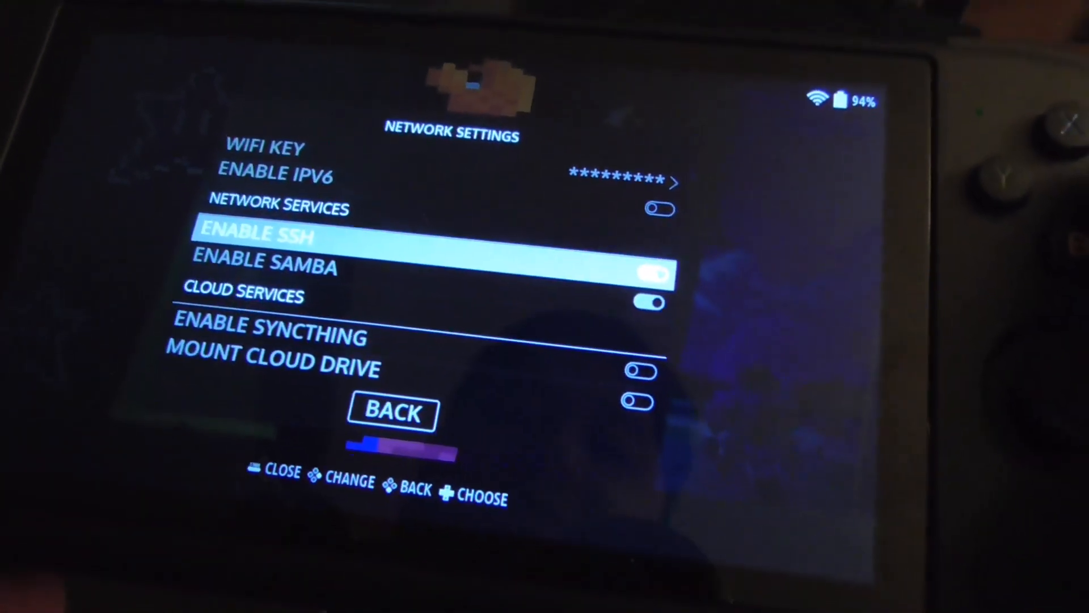